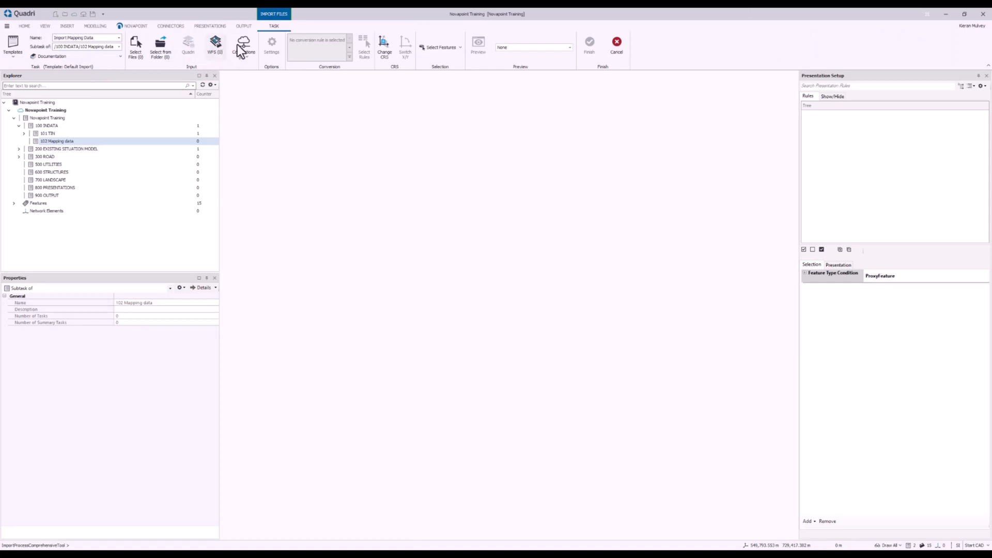
pyautogui.moveTo(389, 24)
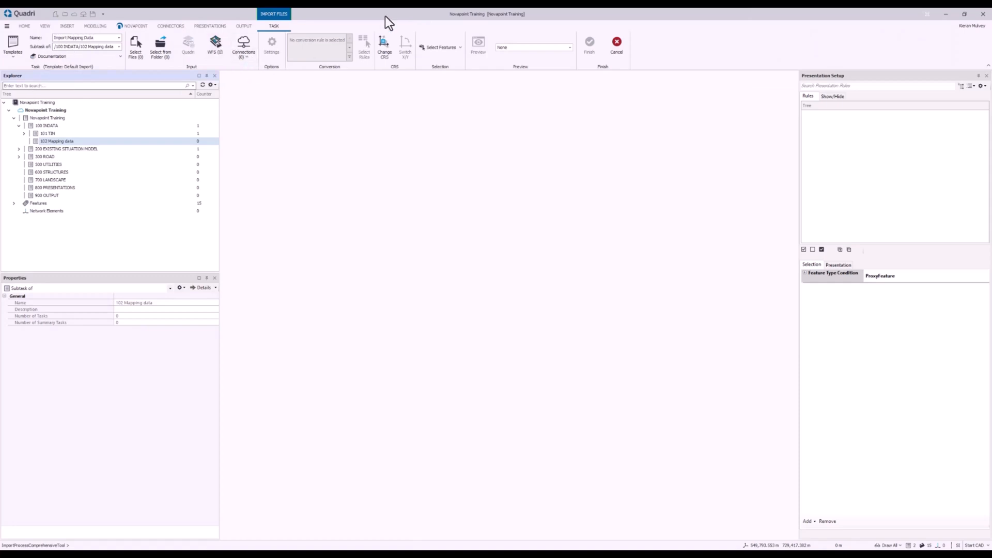
pyautogui.moveTo(396, 16)
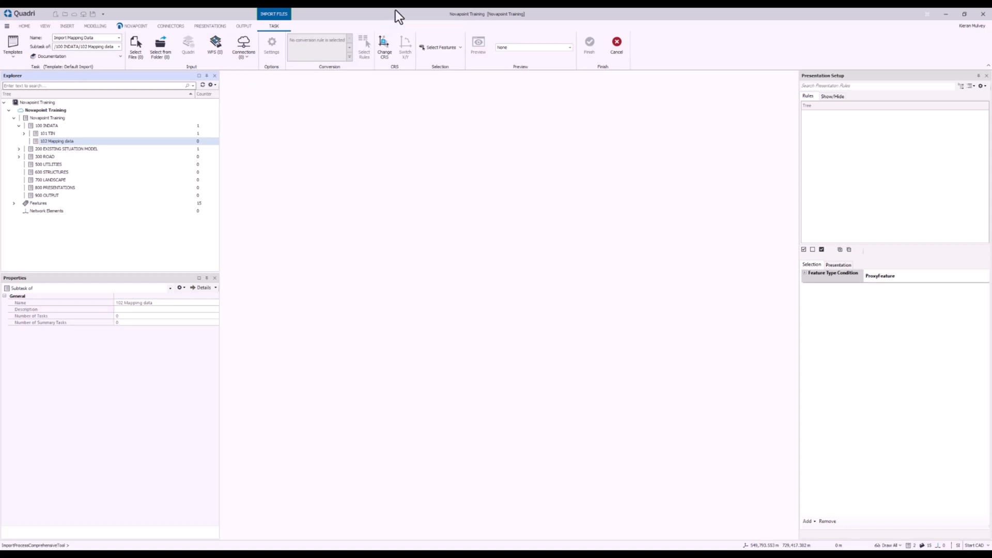
# Select Mapping data.dwg from the Novapoint Training project's Mapping Data folder on Trimble Connect.
pyautogui.click(138, 51)
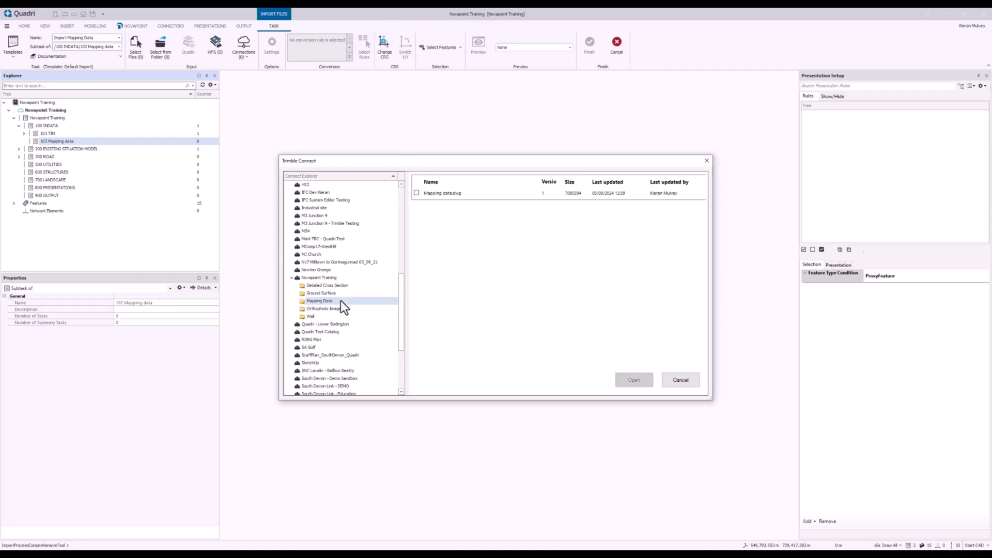
pyautogui.click(416, 193)
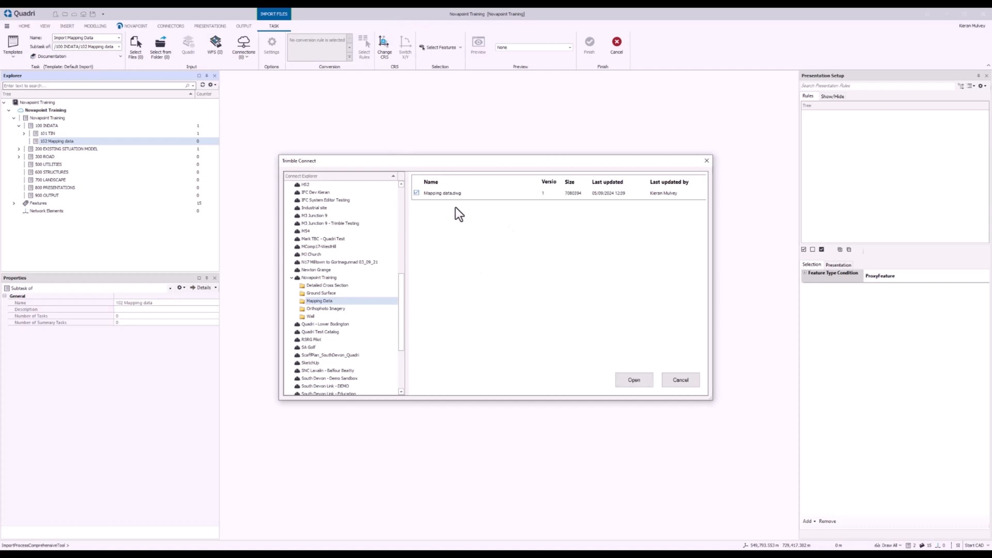
# Import the drawing, accepting its coordinate system as the same as the active Quadri model.
pyautogui.click(632, 380)
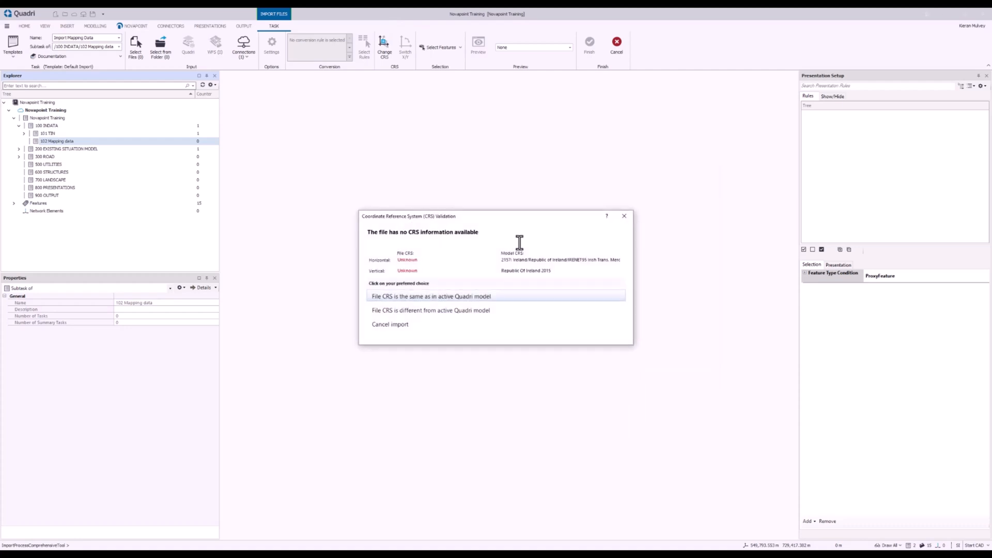
pyautogui.moveTo(462, 243)
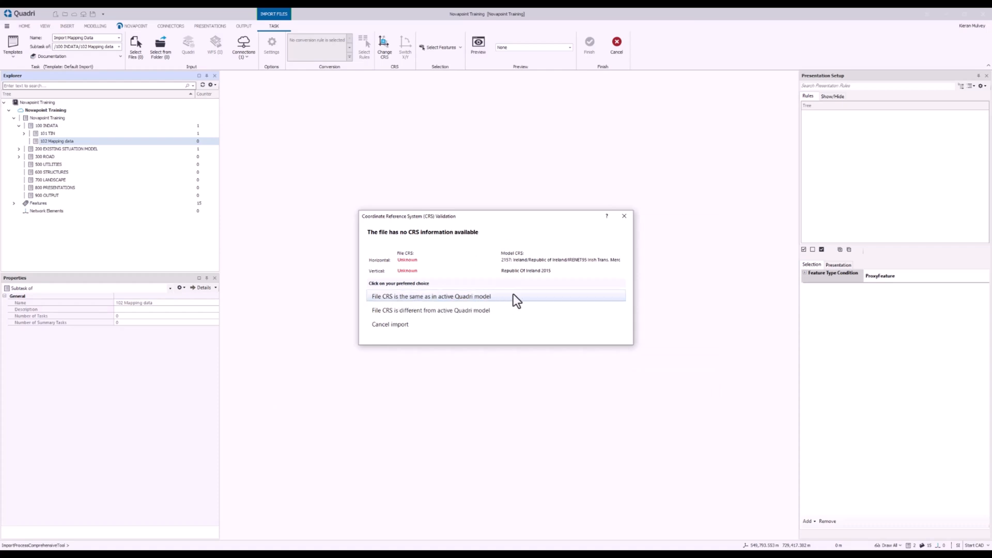
pyautogui.click(431, 296)
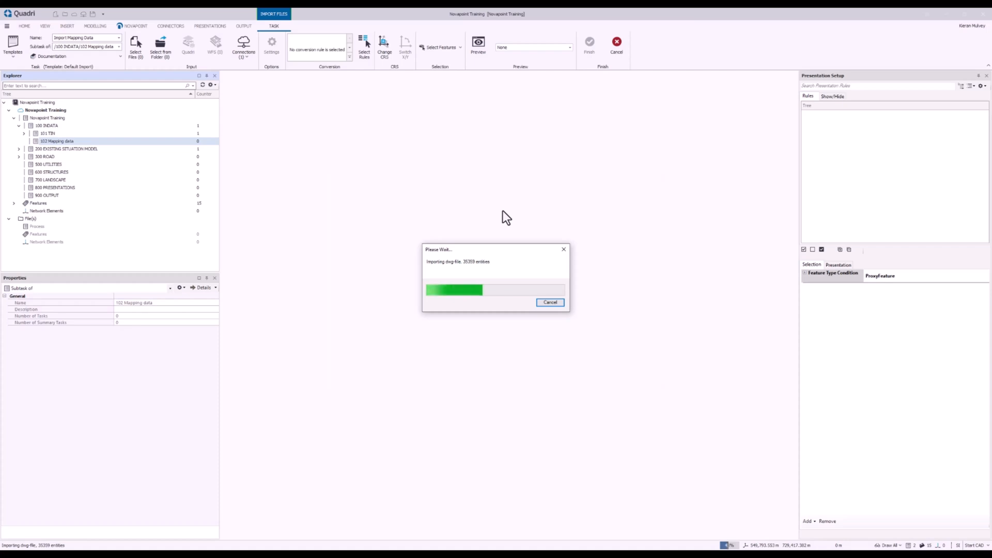
pyautogui.moveTo(503, 259)
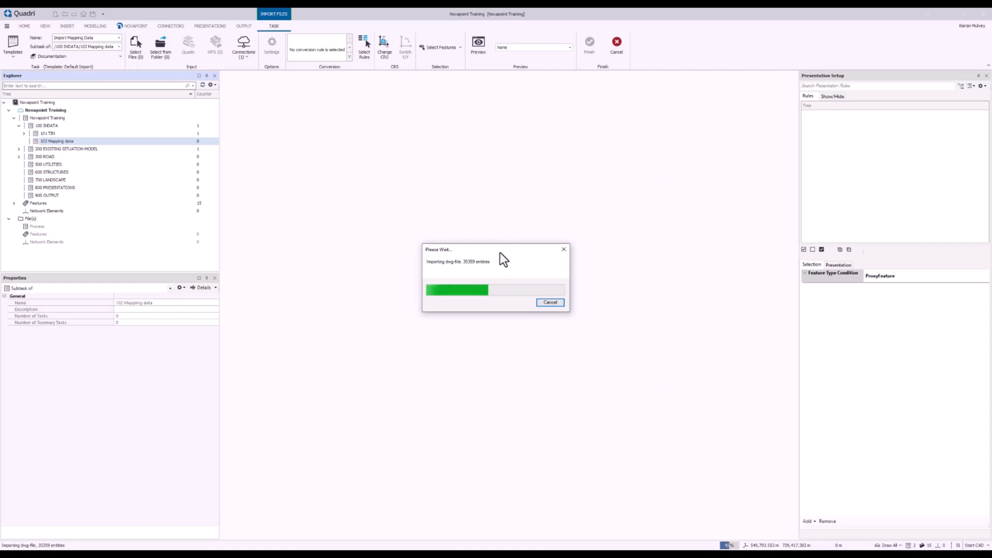
pyautogui.moveTo(506, 255)
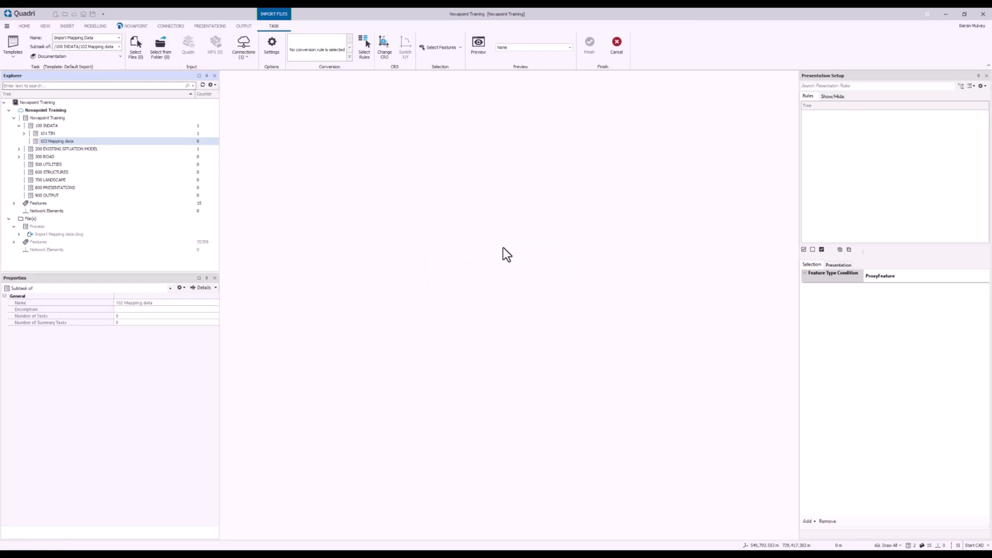
pyautogui.moveTo(504, 247)
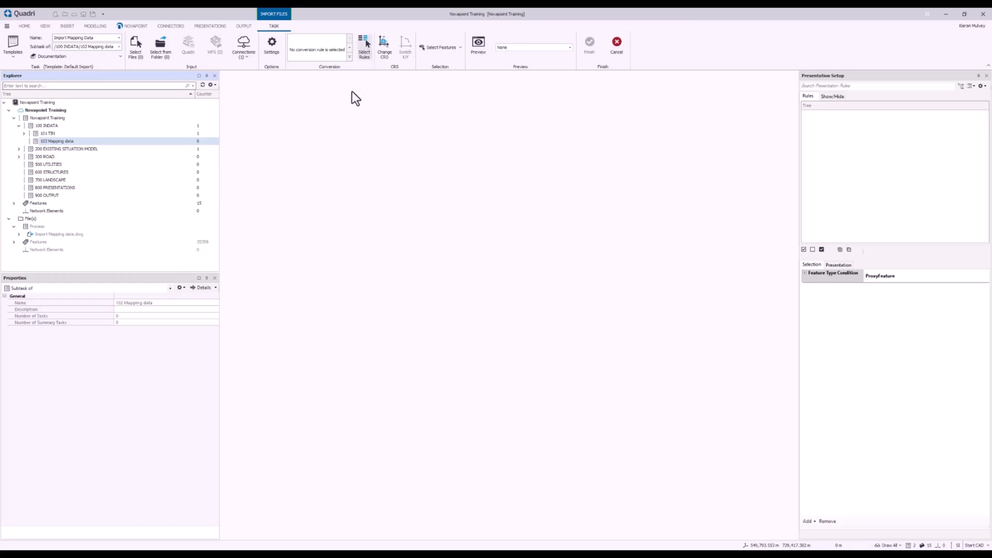
# Copy the standard CAD Geometry conversion rule and save it as 'Curves Only'.
pyautogui.click(364, 41)
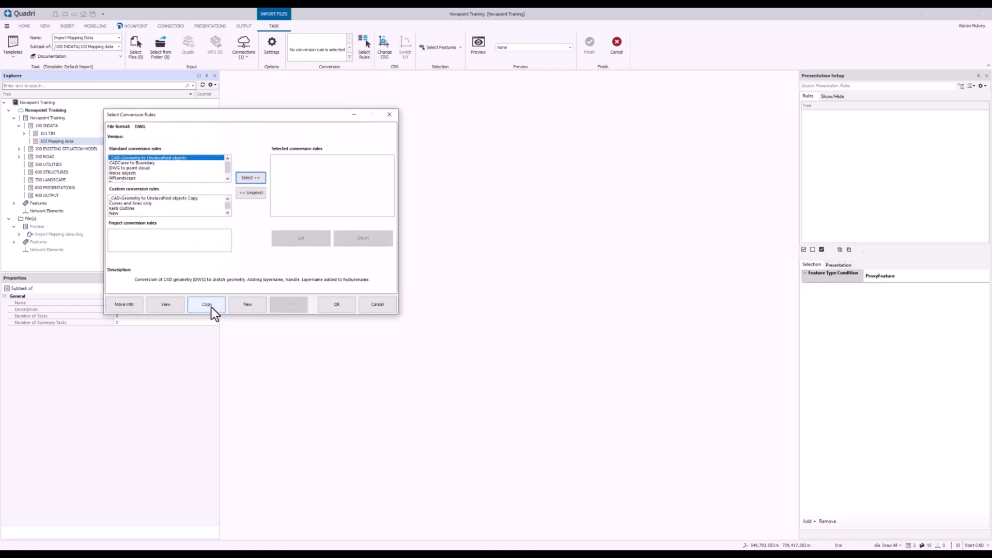
pyautogui.click(206, 304)
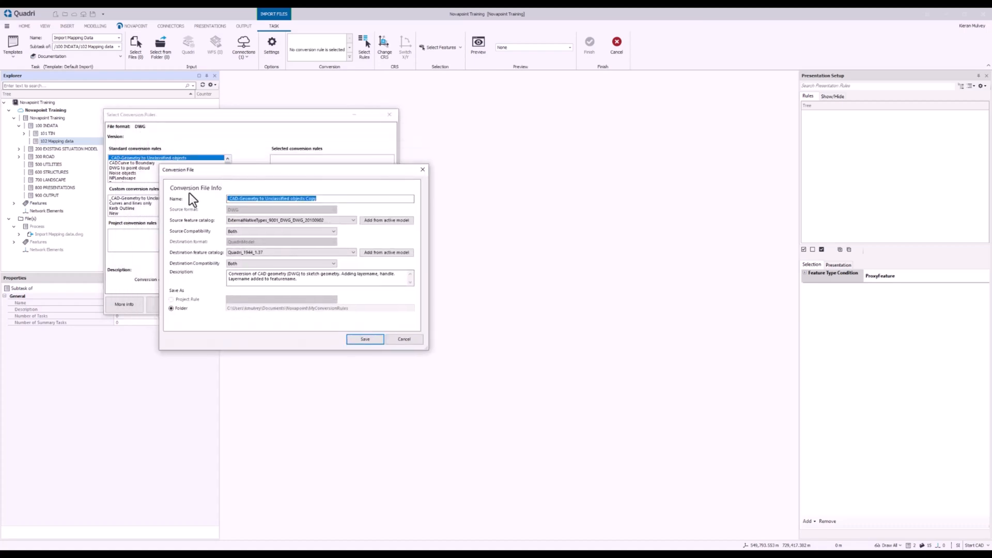
pyautogui.write('Curves Only')
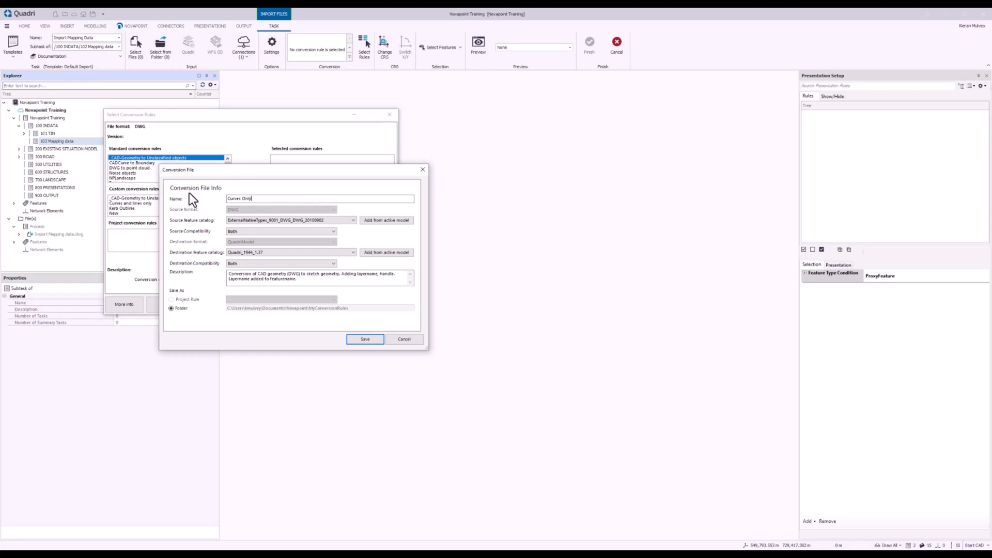
pyautogui.click(365, 339)
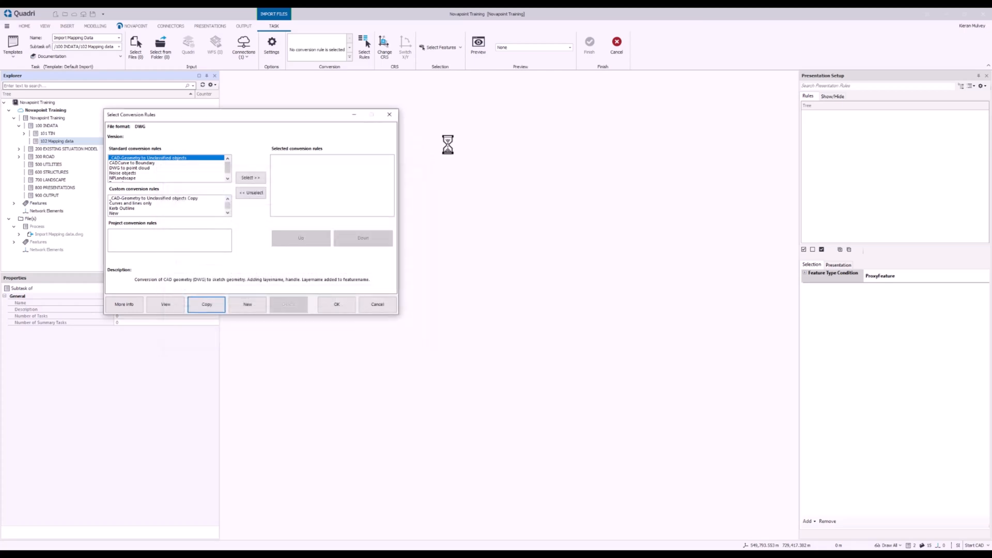
# Edit Curves Only so only CadCurve is converted, dropping CAD surfaces.
pyautogui.click(166, 304)
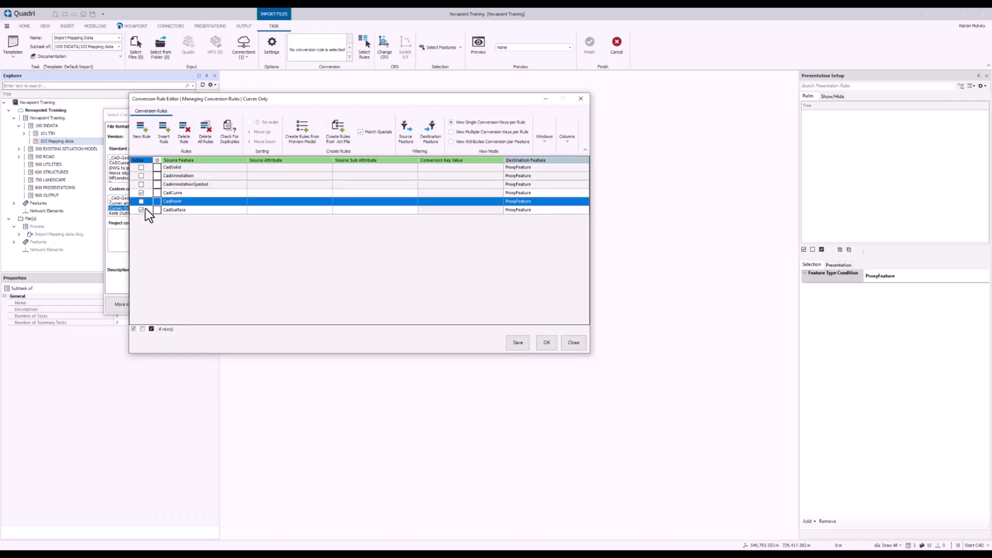
pyautogui.click(518, 342)
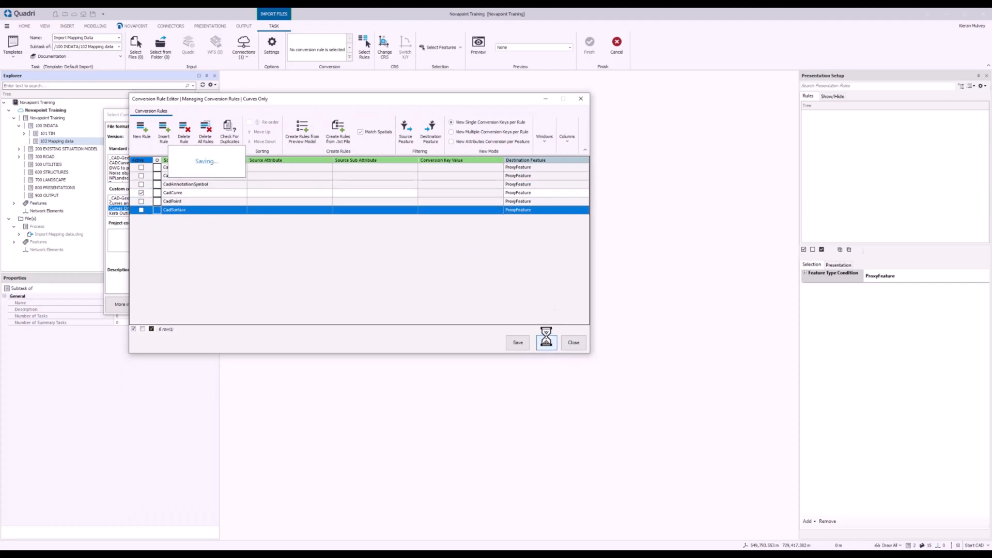
pyautogui.click(516, 342)
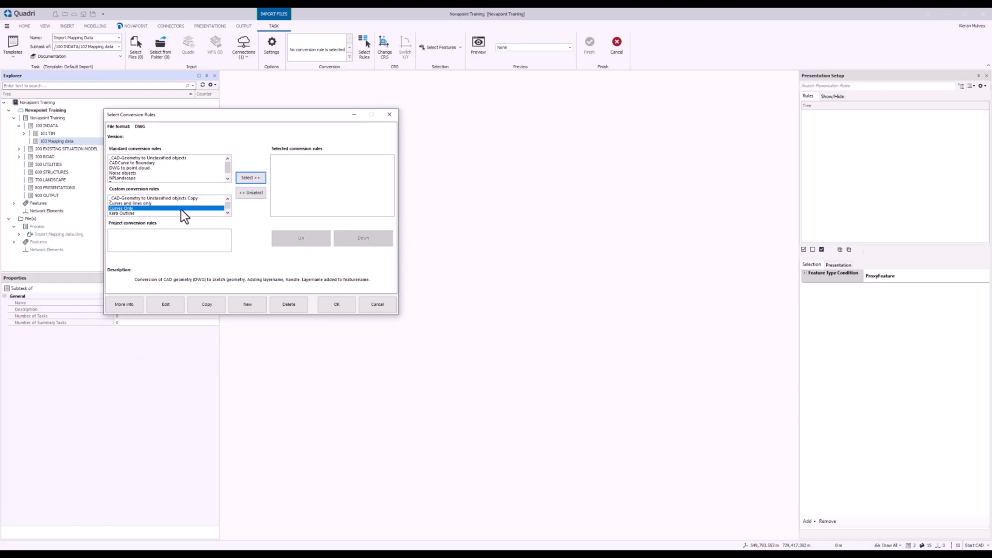
# Finish the import with the Curves Only rule, skipping unconverted items, into Import Mapping Data.
pyautogui.click(250, 177)
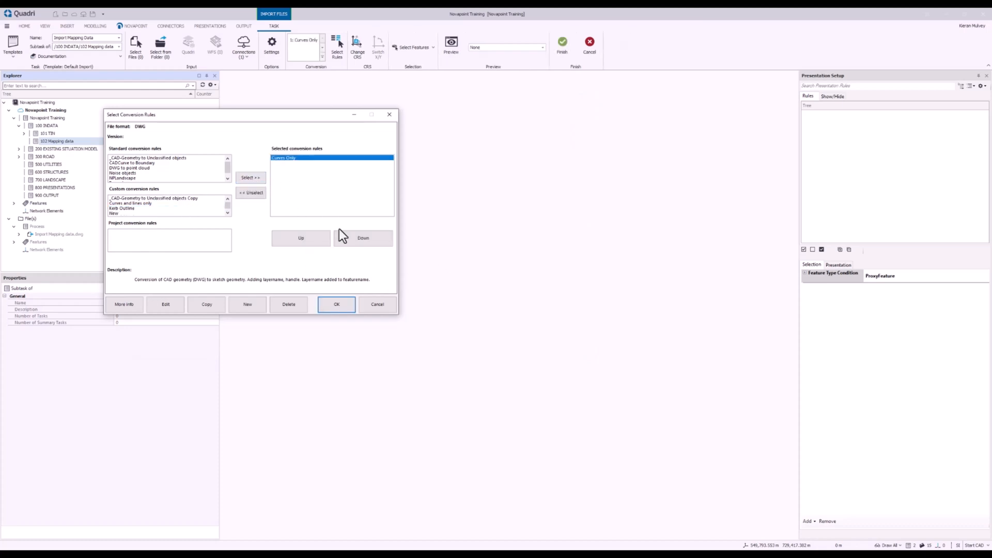
pyautogui.click(336, 304)
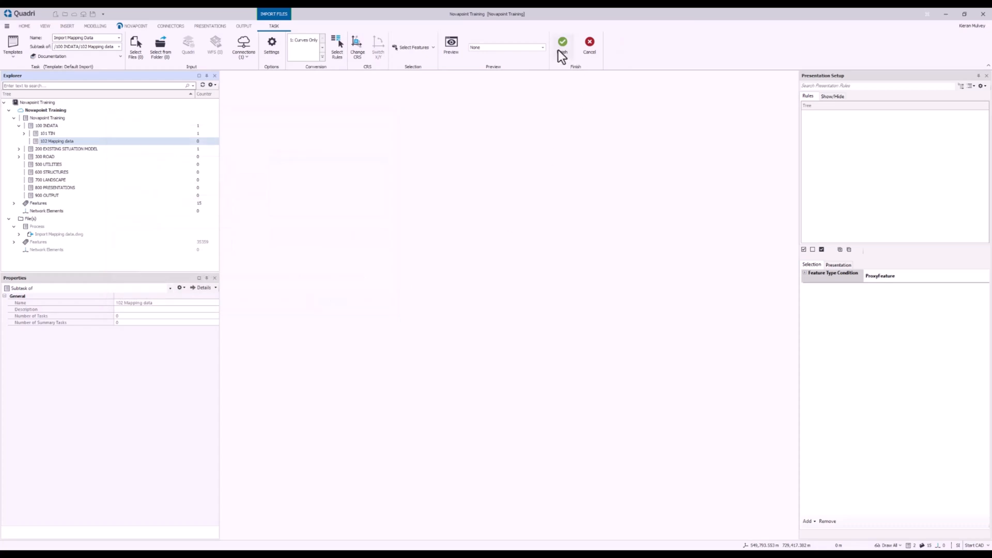
pyautogui.click(562, 41)
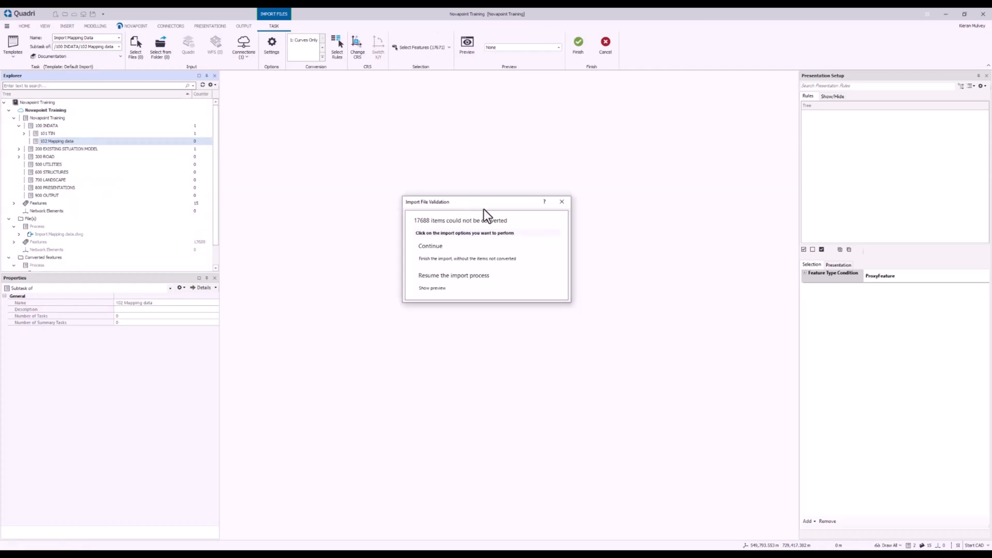
pyautogui.moveTo(495, 211)
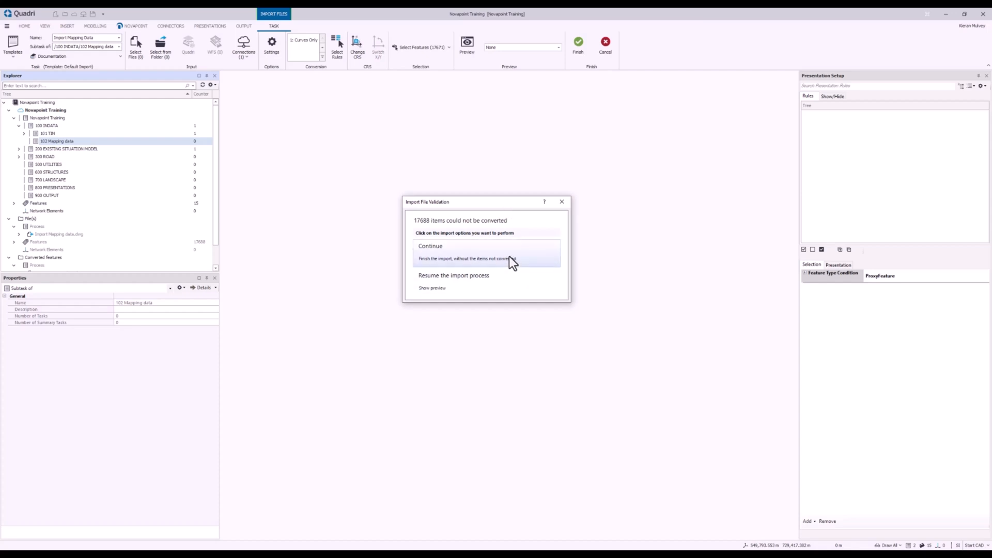
pyautogui.click(462, 252)
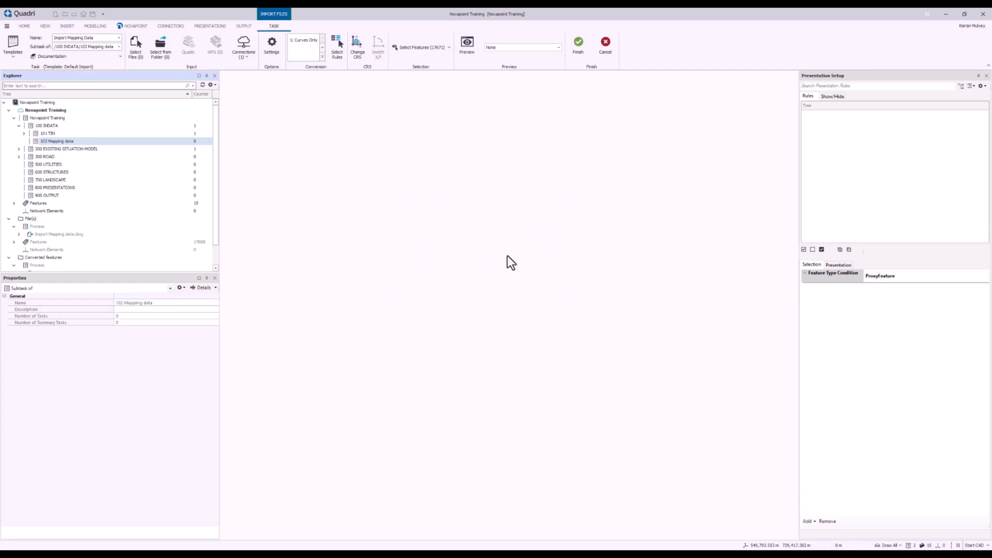
pyautogui.click(67, 26)
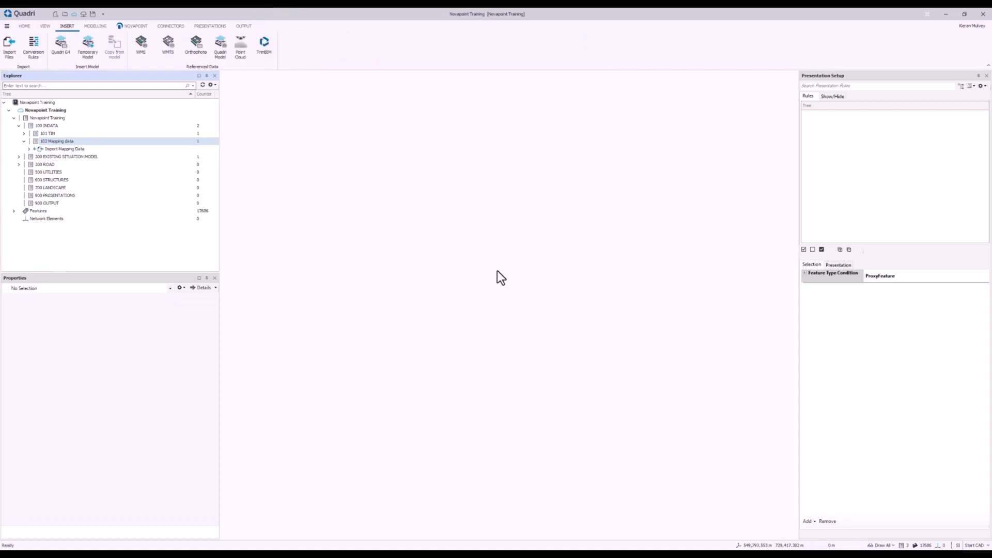
pyautogui.moveTo(117, 179)
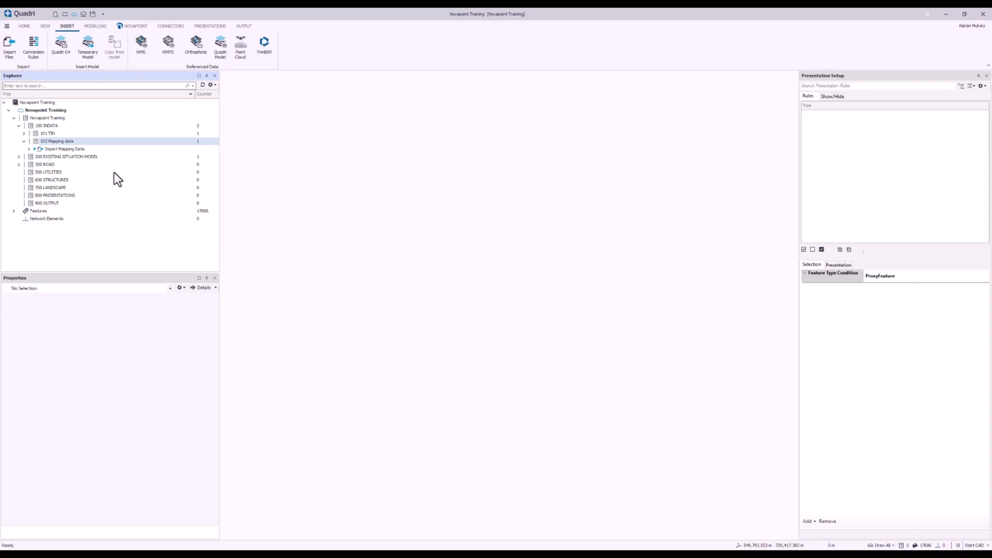
pyautogui.moveTo(65, 149)
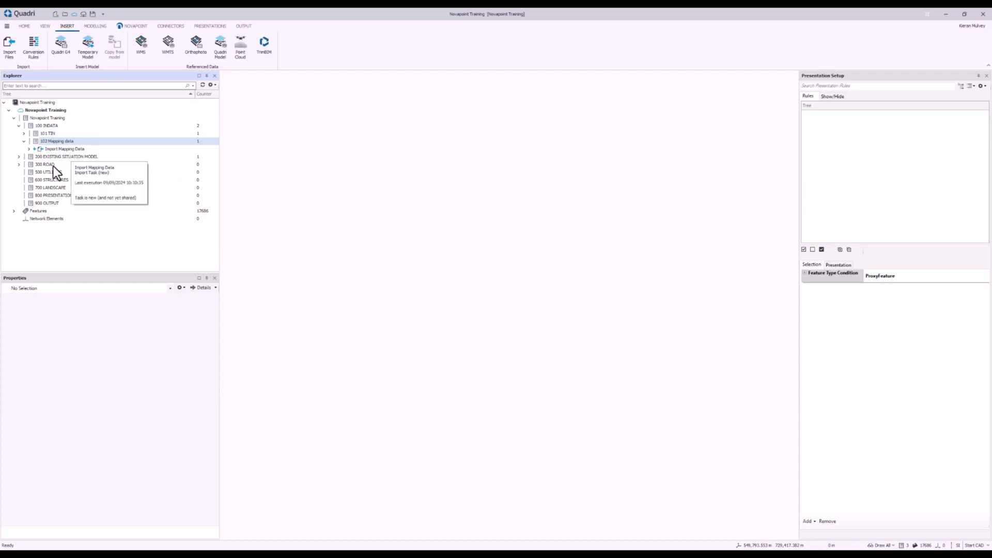
# Create a plan presentation task under 800 PRESENTATIONS.
pyautogui.click(55, 195)
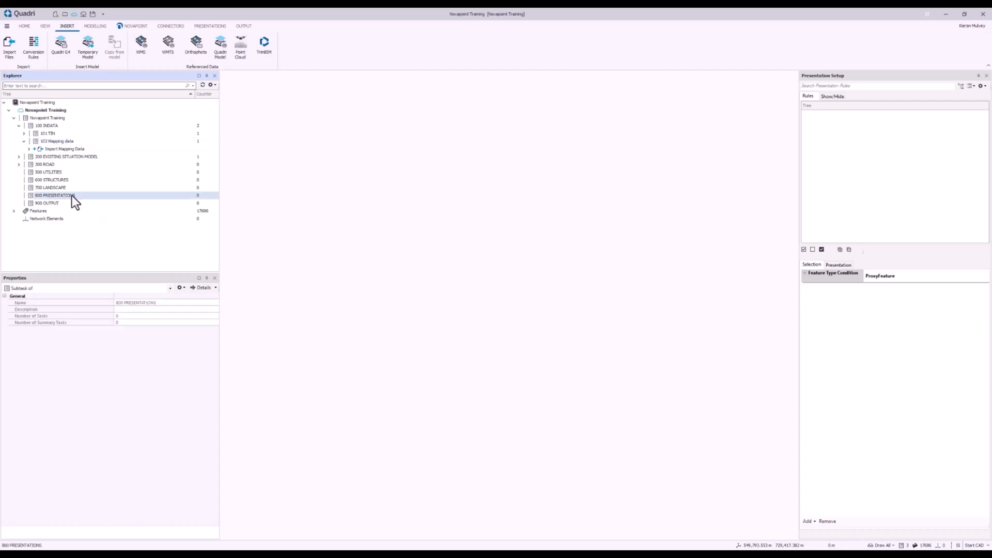
pyautogui.click(210, 26)
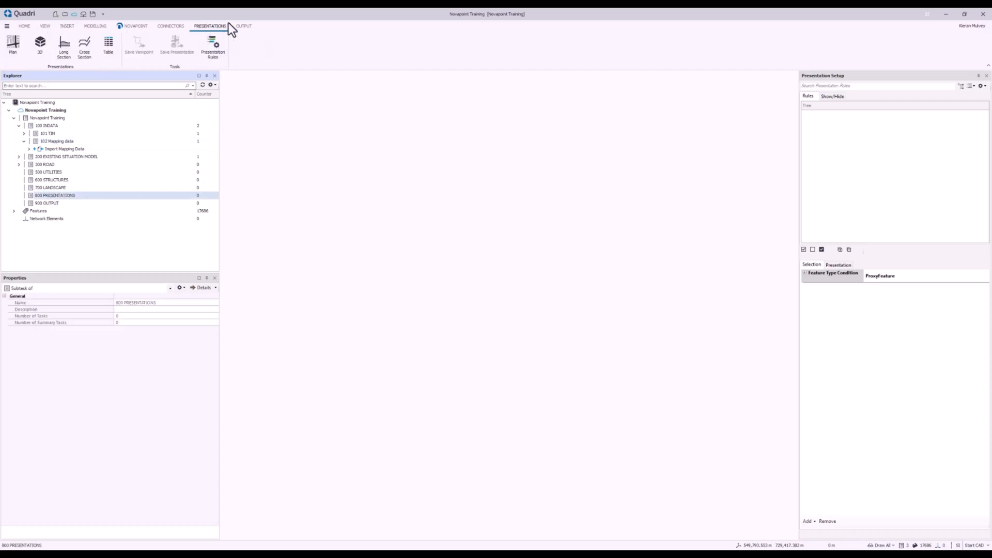
pyautogui.moveTo(12, 45)
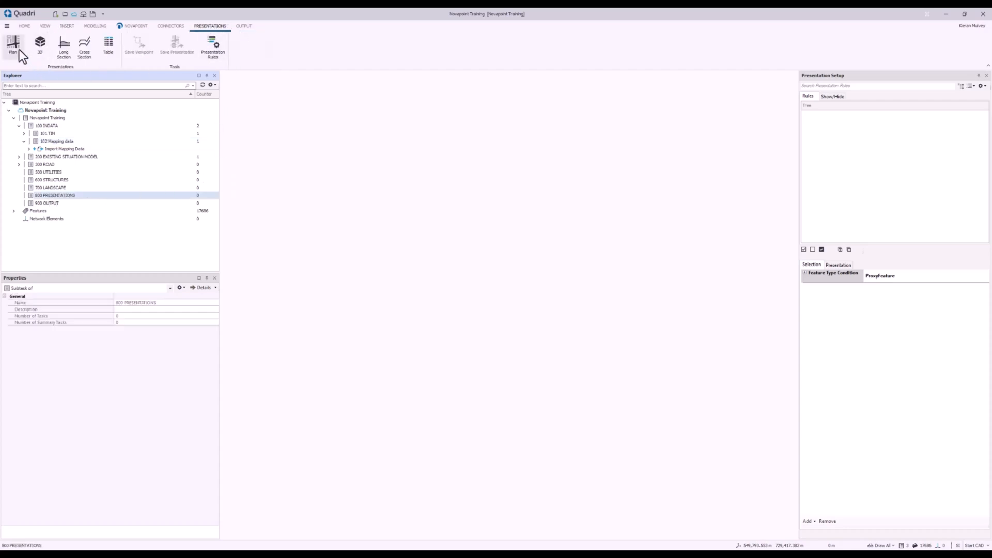
pyautogui.click(12, 45)
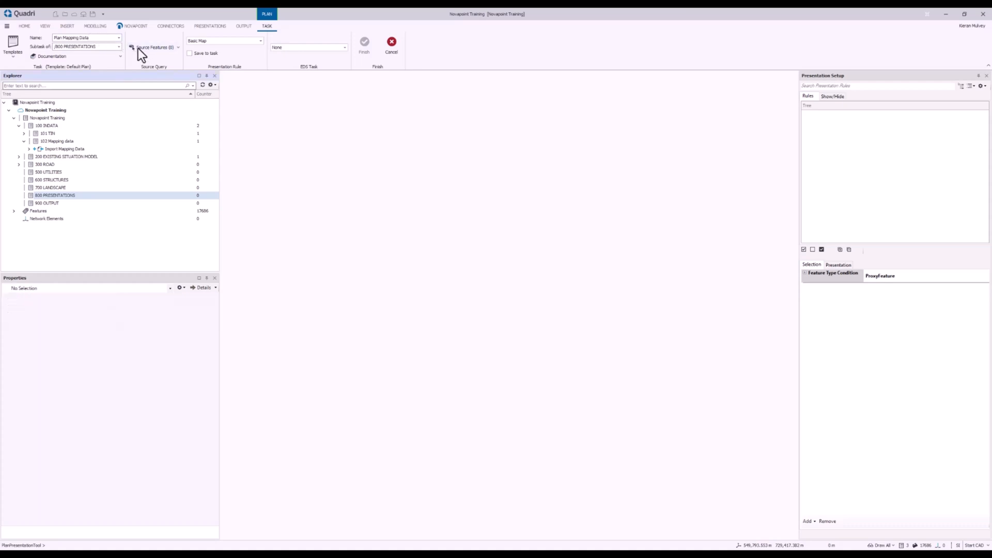
# Choose Import Mapping Data as the plan's source features.
pyautogui.click(152, 46)
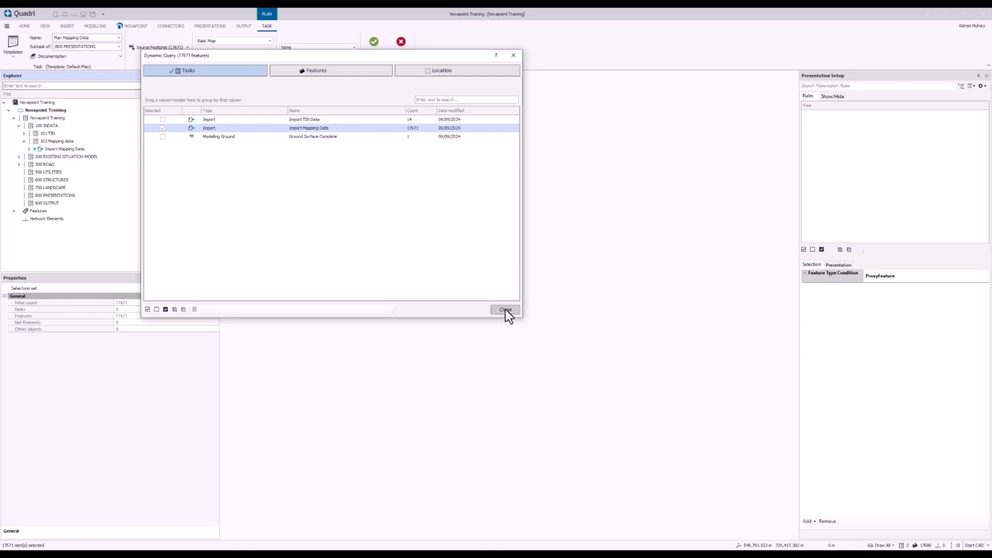
pyautogui.click(506, 309)
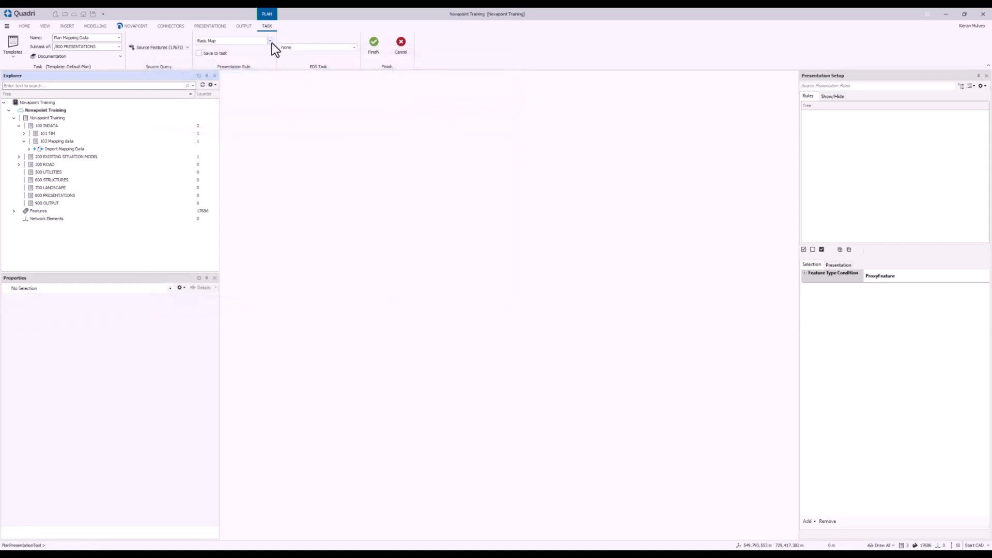
# Set the presentation rule to Draw All and finish the plan task.
pyautogui.click(270, 41)
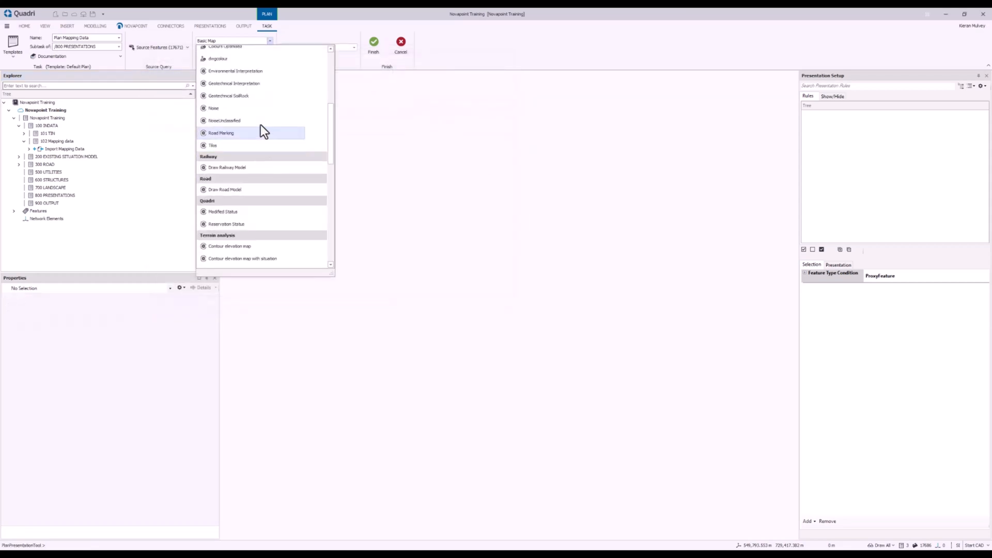
pyautogui.scroll(-3)
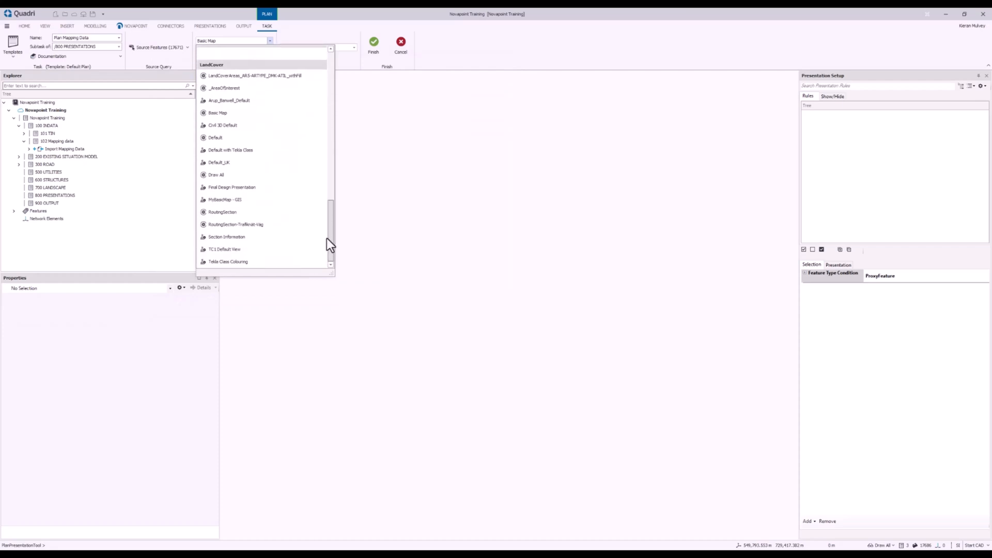
pyautogui.click(216, 175)
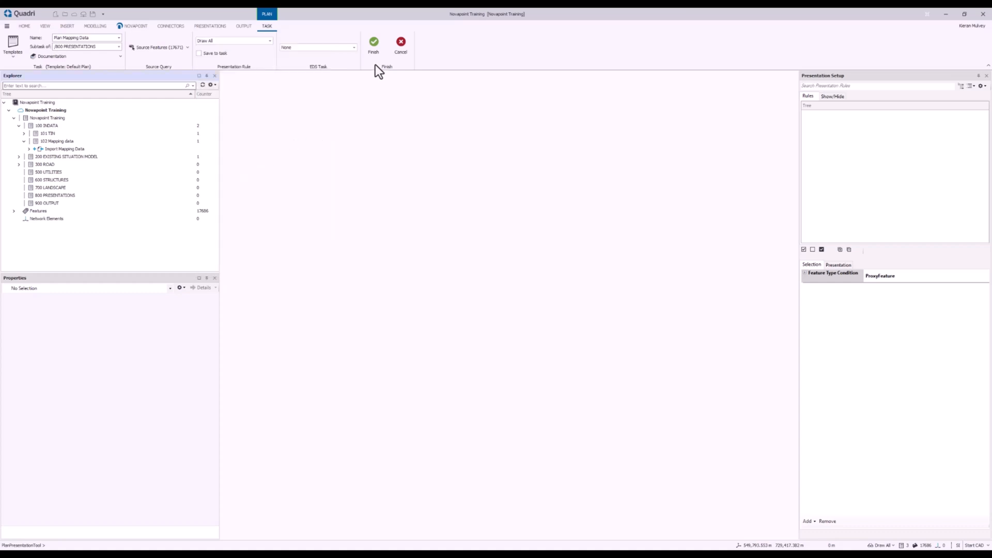
pyautogui.click(373, 44)
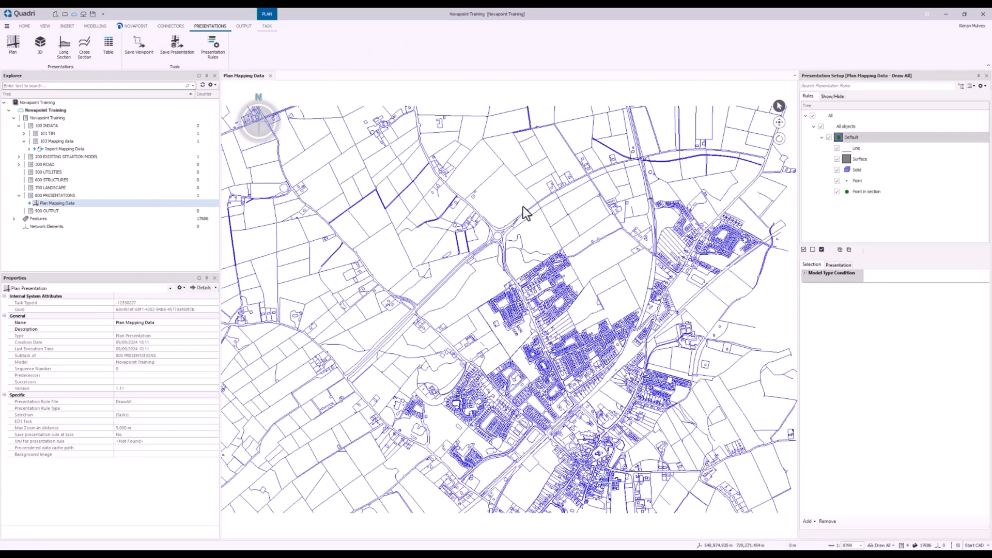
# Zoom into the roundabout area to inspect the imported road and building linework.
pyautogui.scroll(3)
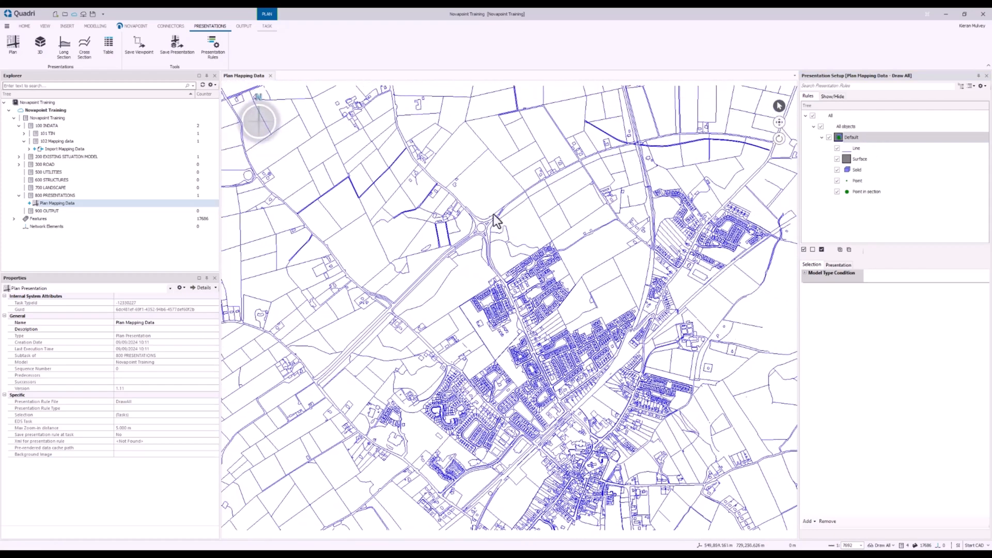
pyautogui.scroll(3)
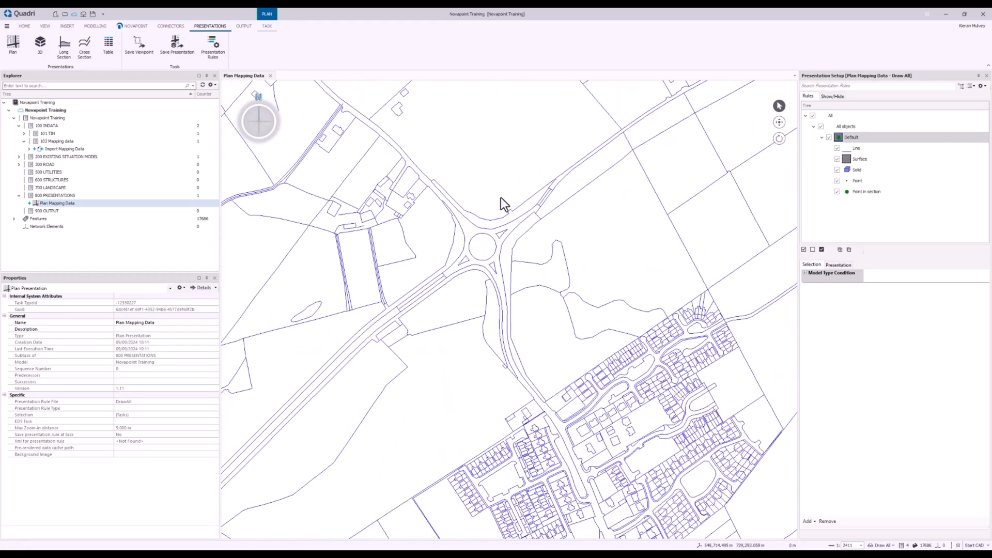
pyautogui.moveTo(423, 182)
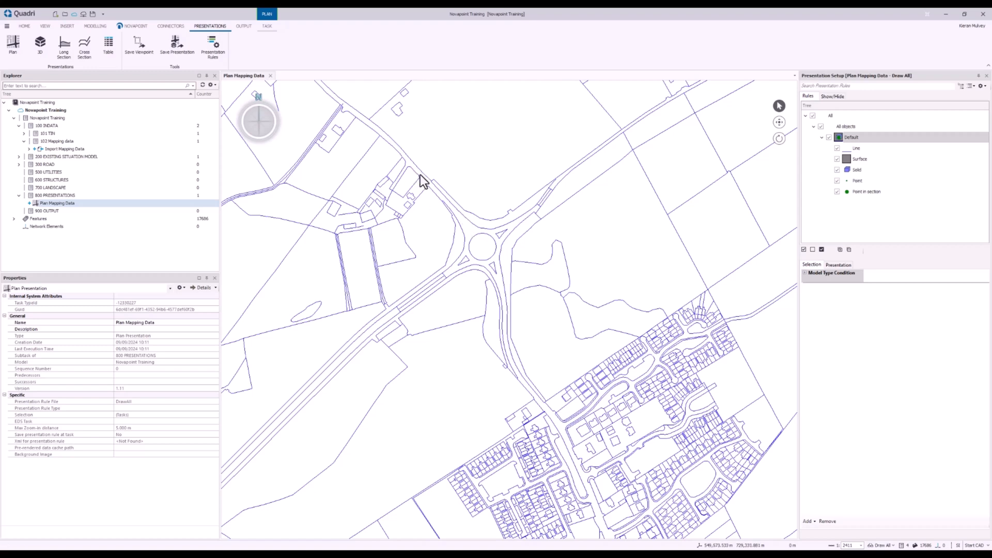
pyautogui.moveTo(502, 188)
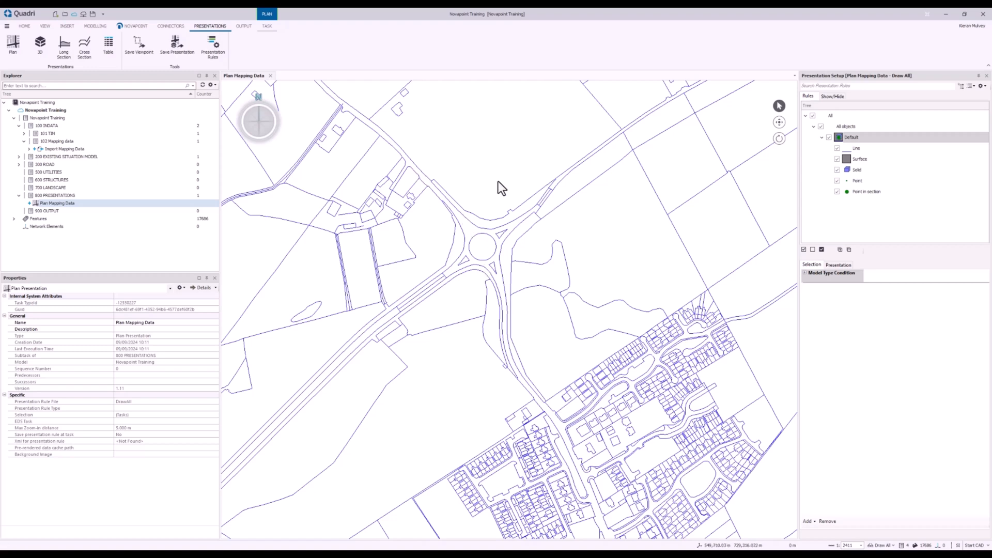
pyautogui.moveTo(487, 278)
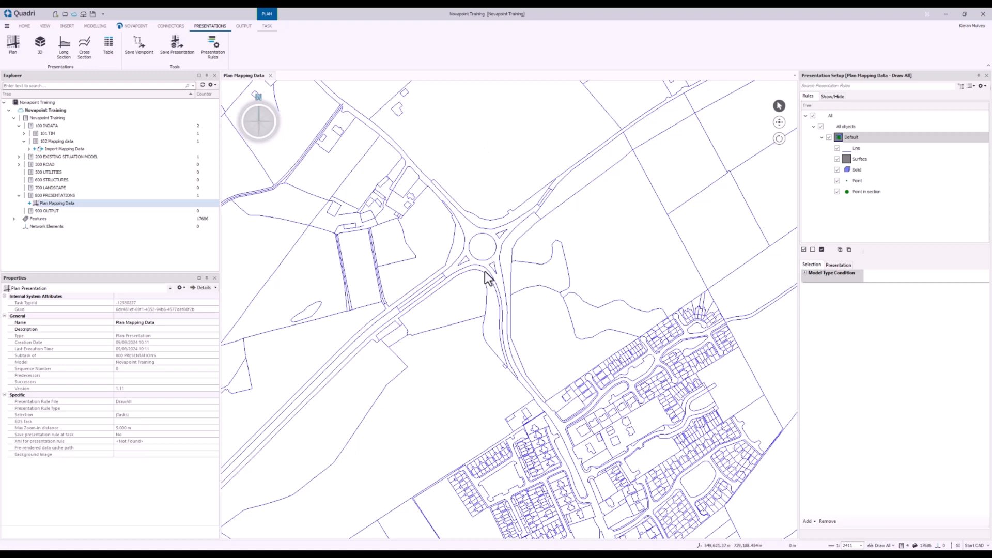
pyautogui.moveTo(471, 246)
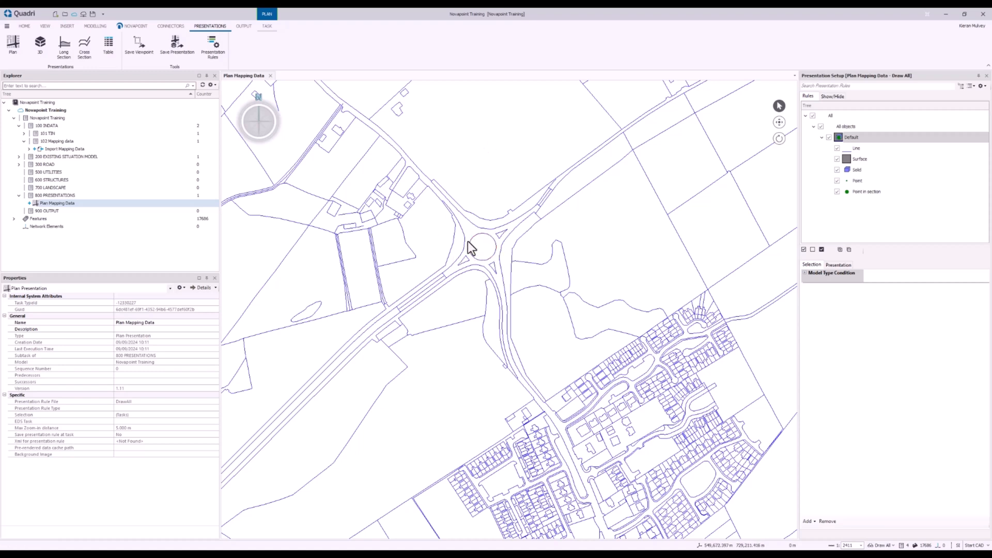
pyautogui.moveTo(354, 356)
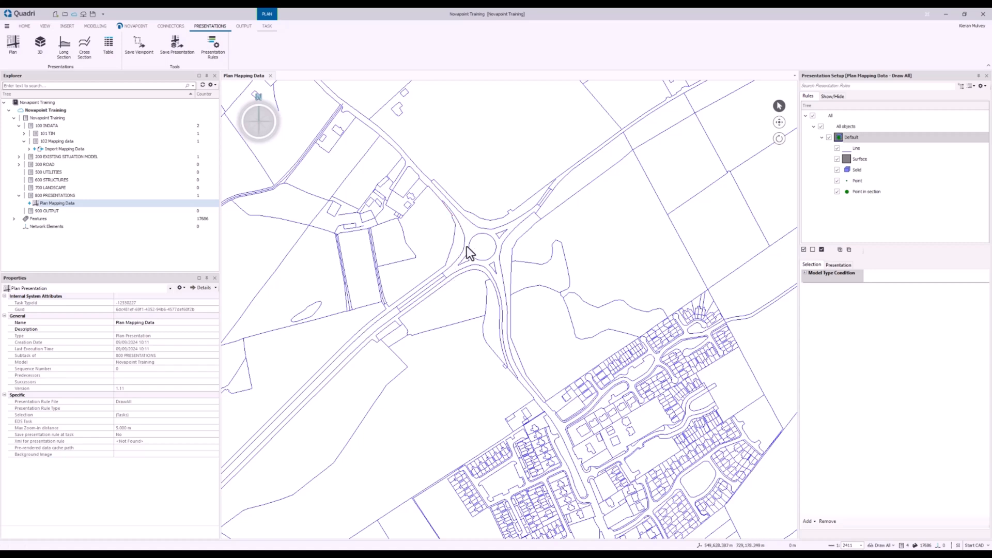
pyautogui.moveTo(528, 283)
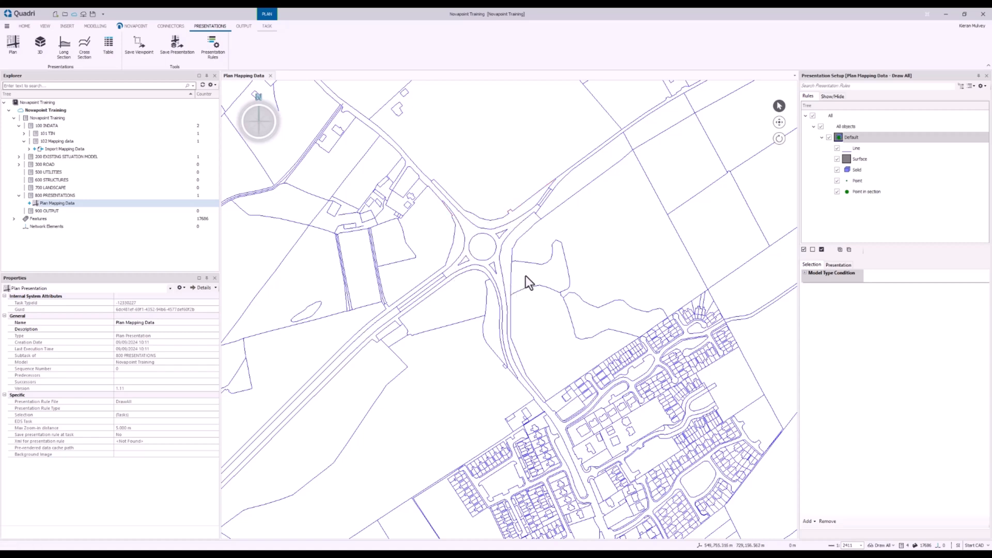